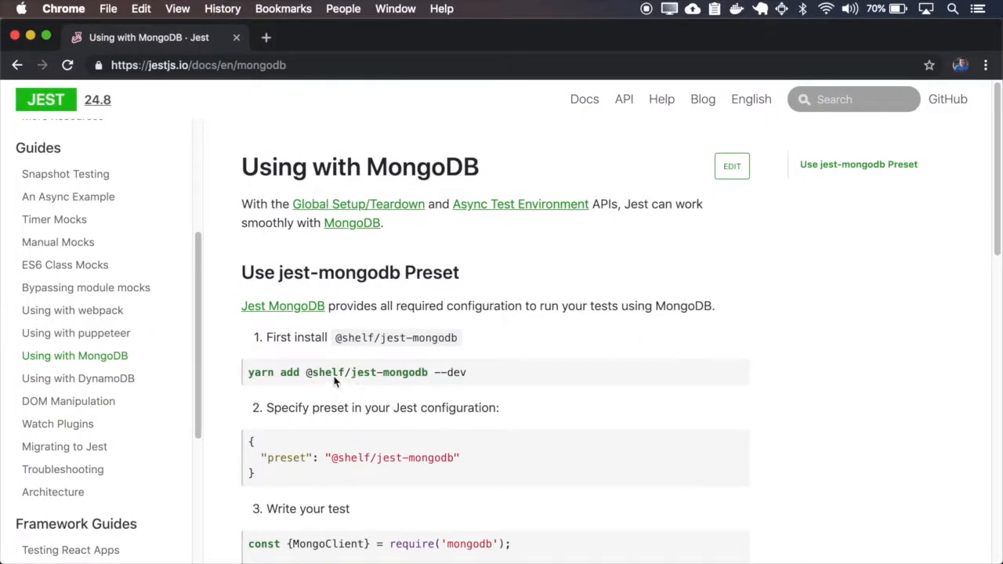
mouse_move(392, 384)
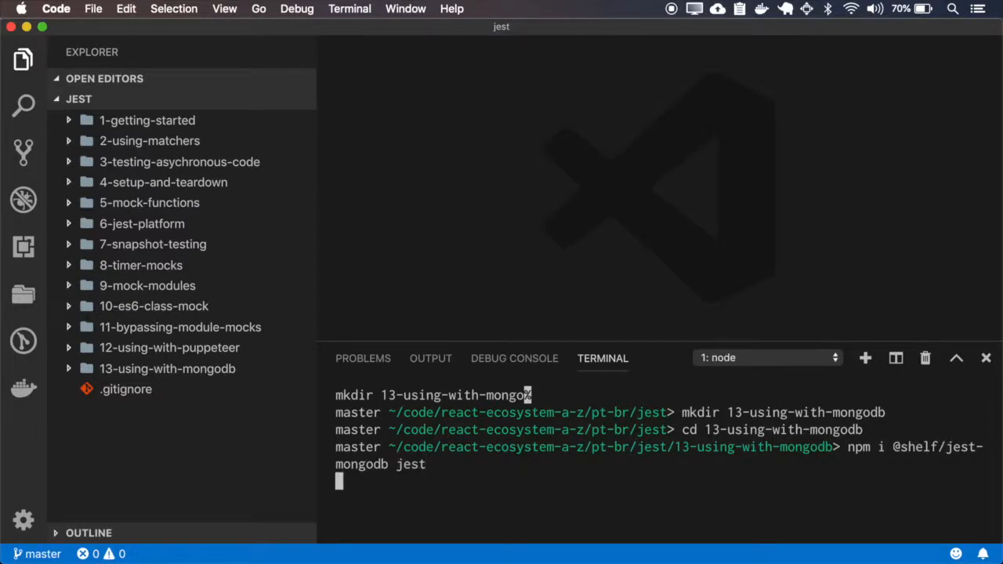
key(Return)
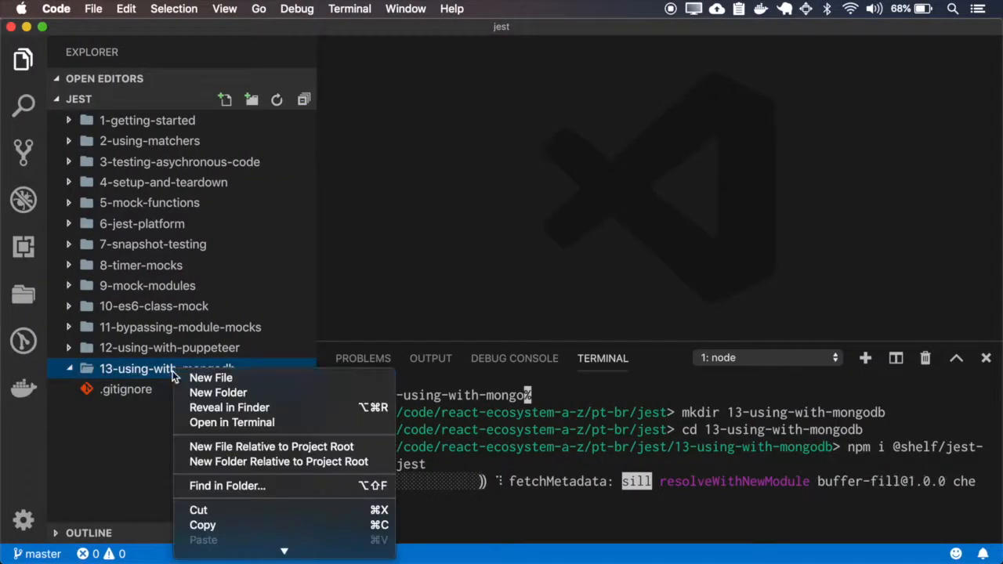
click(211, 377)
text(jest.config.js)
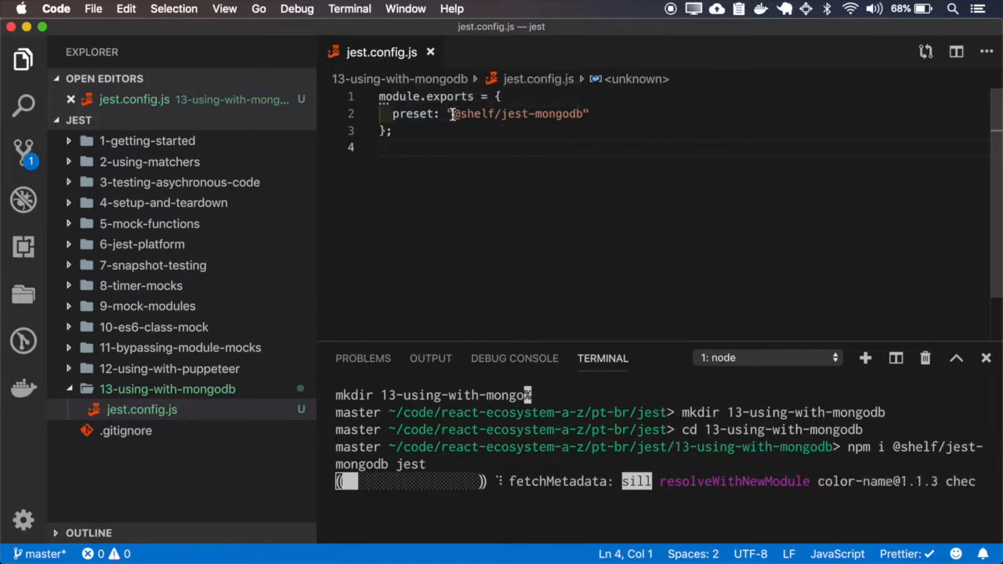
double_click(544, 114)
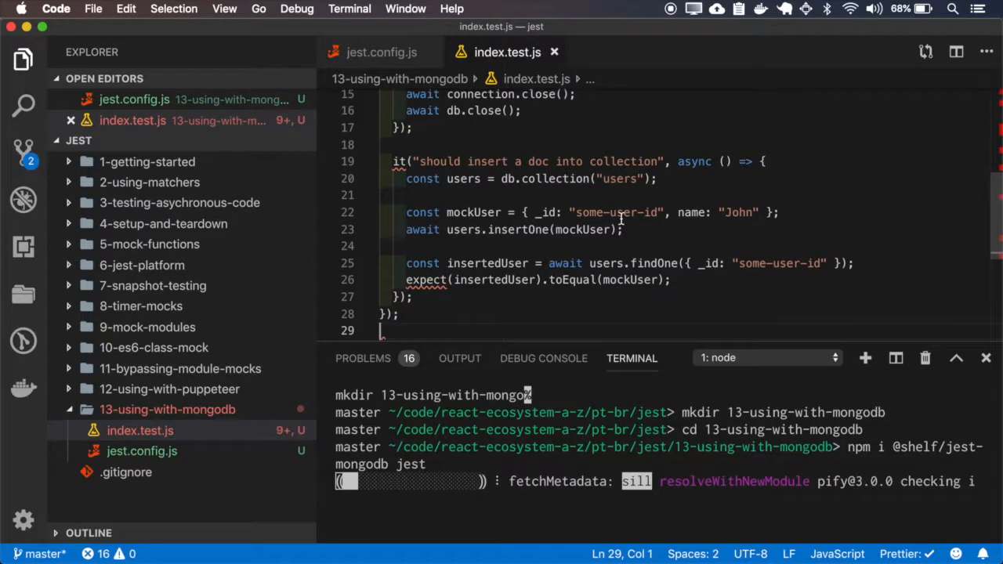
- Write the users-collection insert test in index.test.js while jest 24.8.0 and jest-mongodb install
scroll(up, 3)
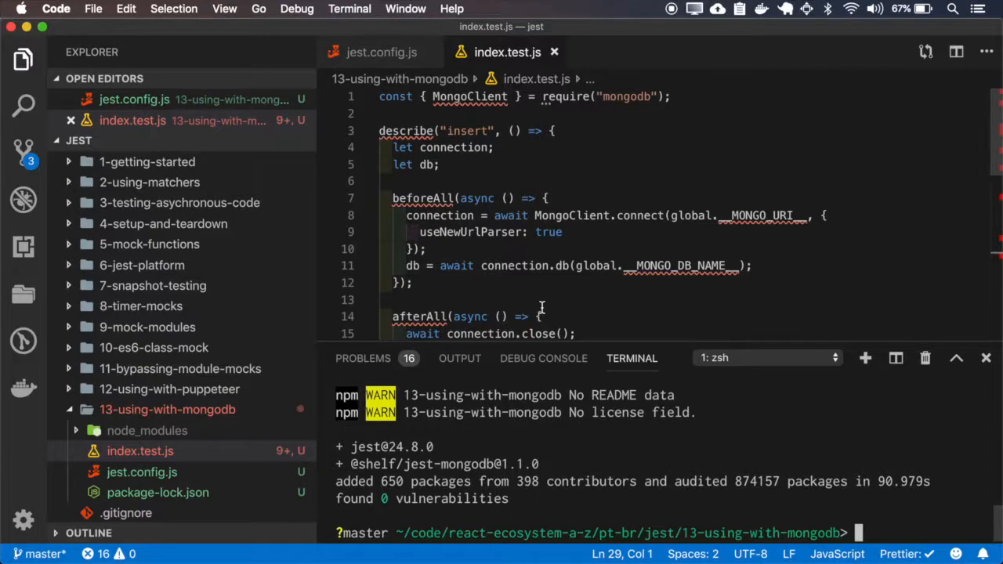
mouse_move(546, 457)
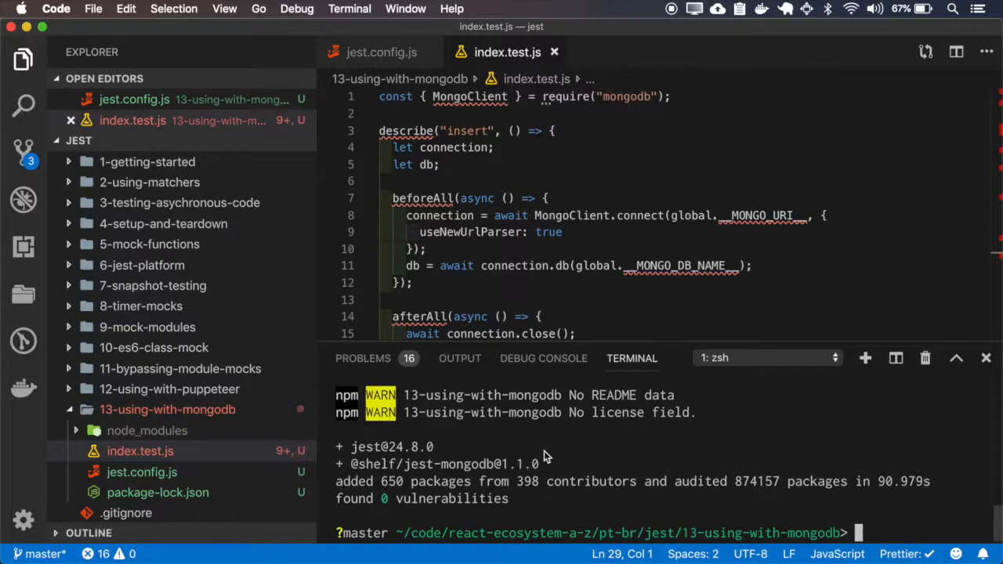
scroll(down, 3)
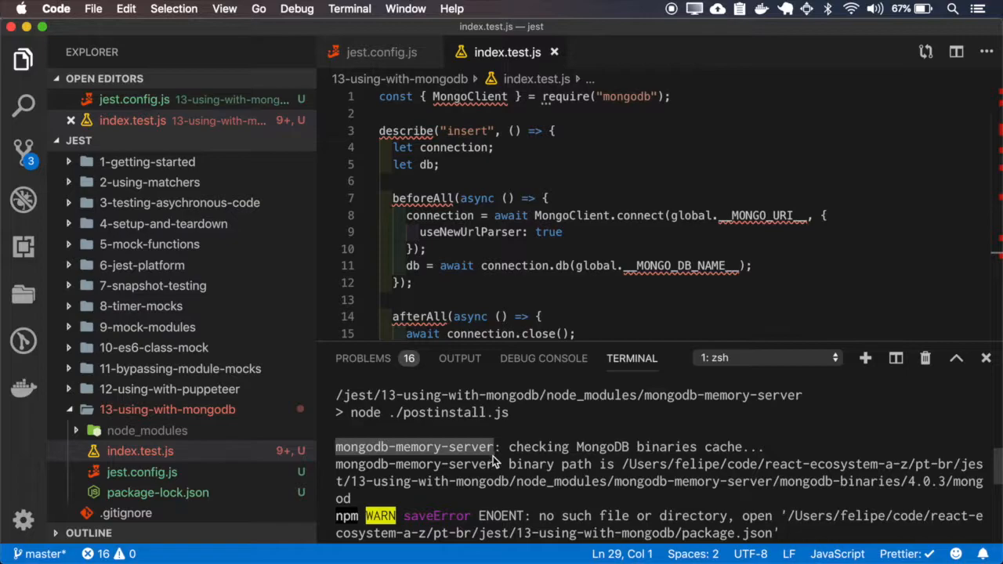
click(751, 215)
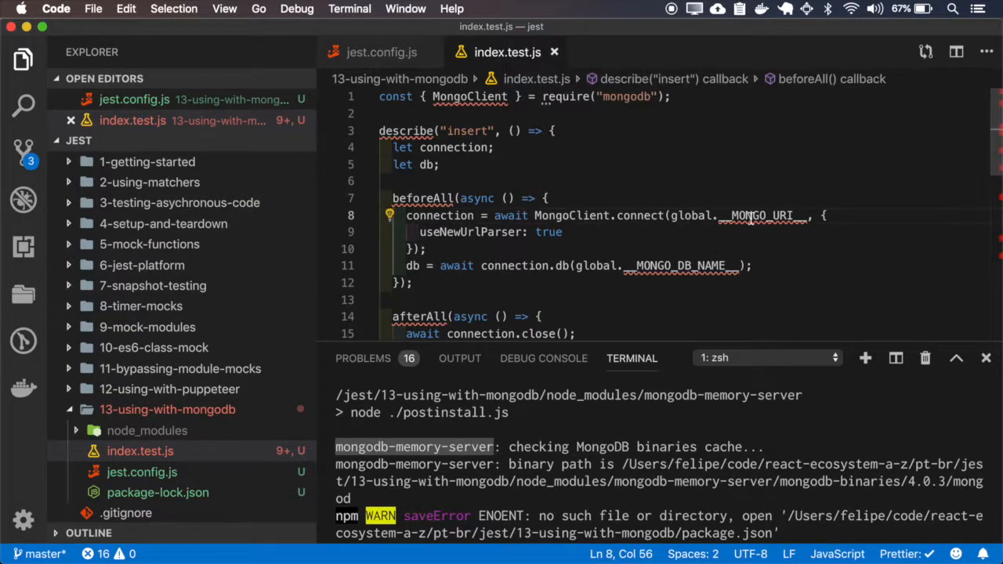
double_click(761, 216)
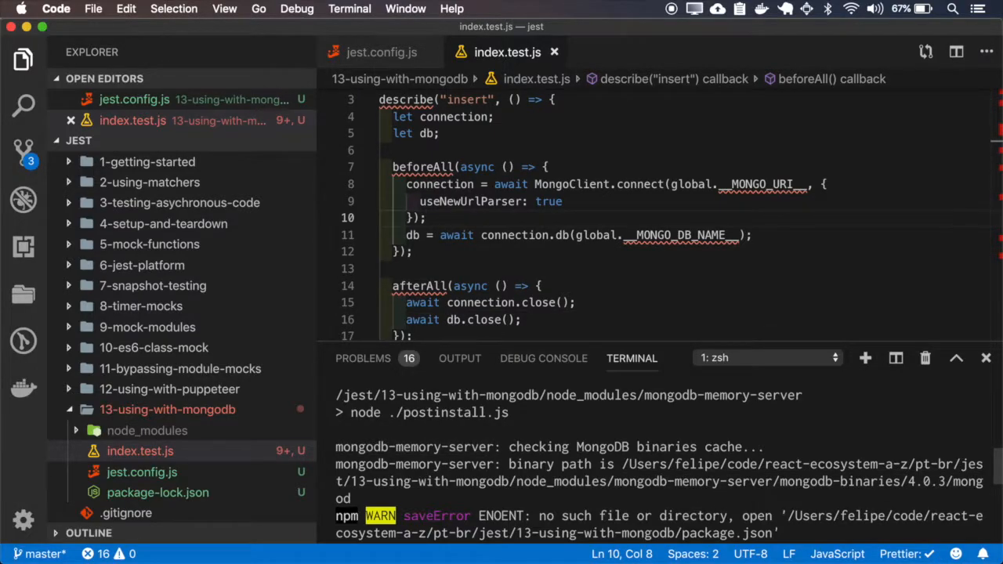
right_click(167, 409)
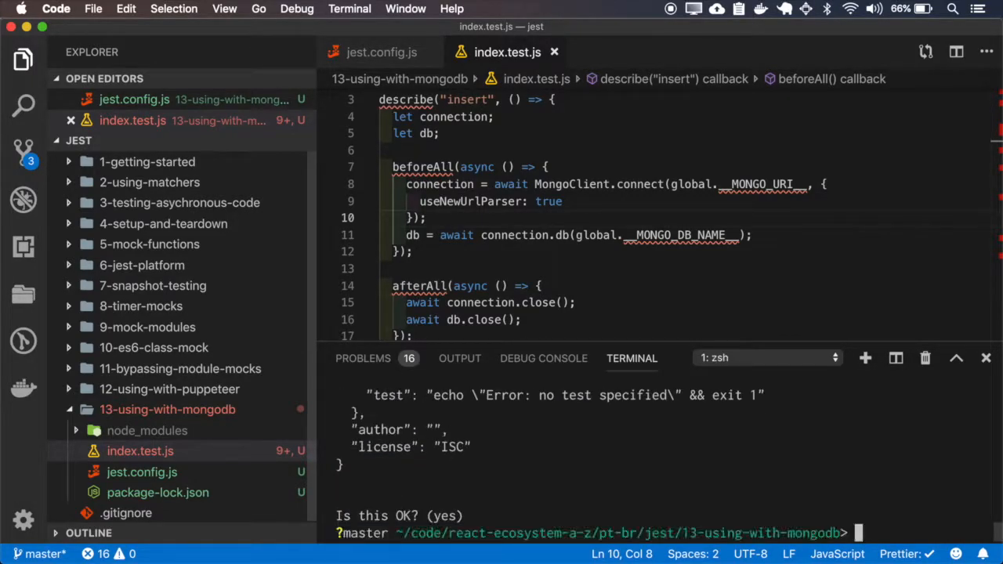
- Set package.json's test script to jest and start npm test
click(158, 513)
text(npm test)
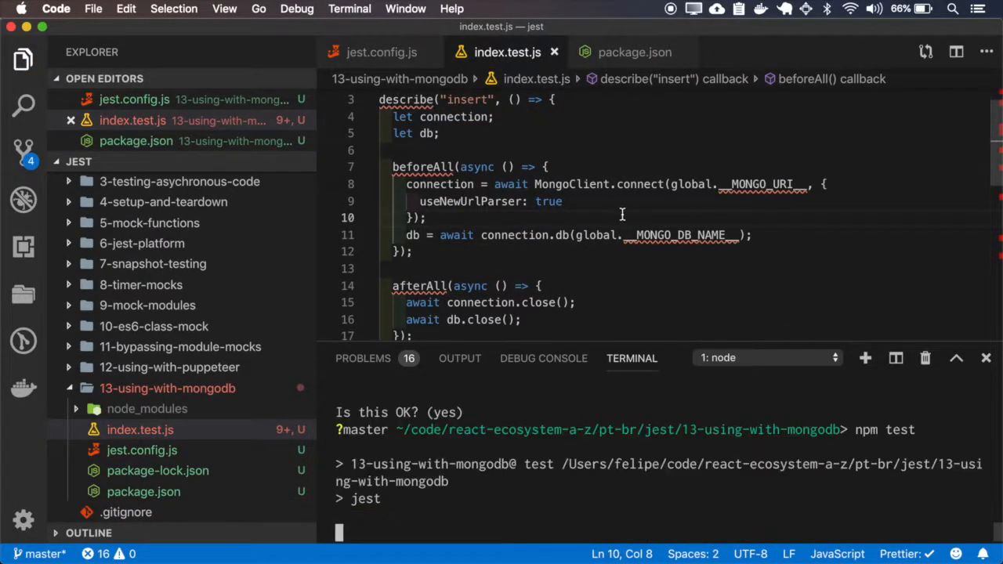
- Check the Jest summary: one suite and one insert test passed
scroll(down, 3)
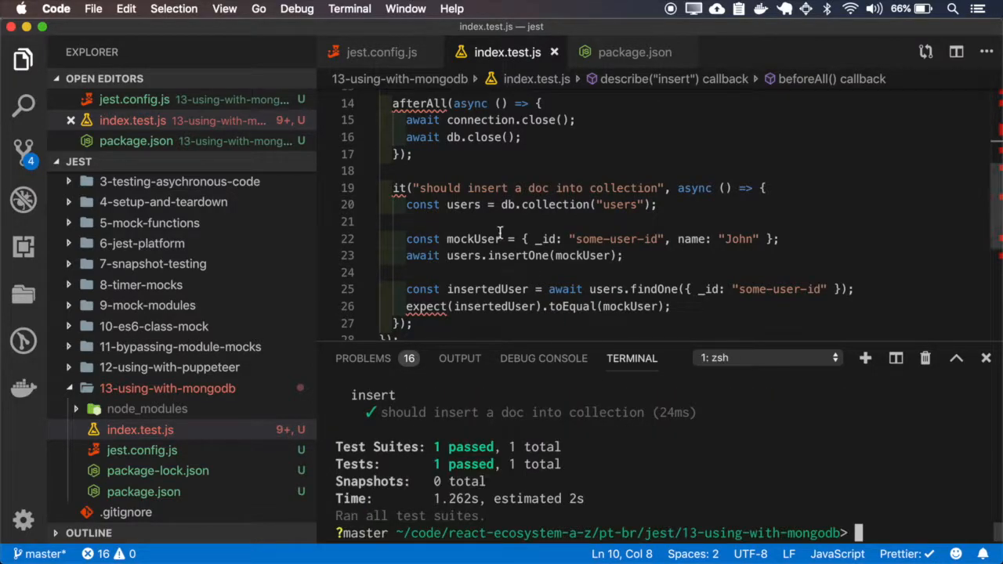
scroll(up, 3)
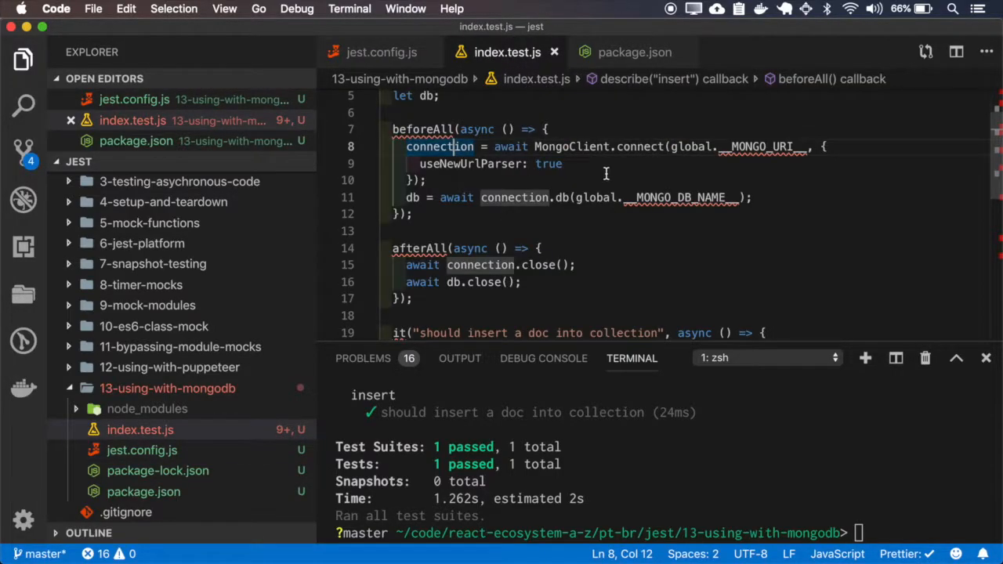
scroll(down, 3)
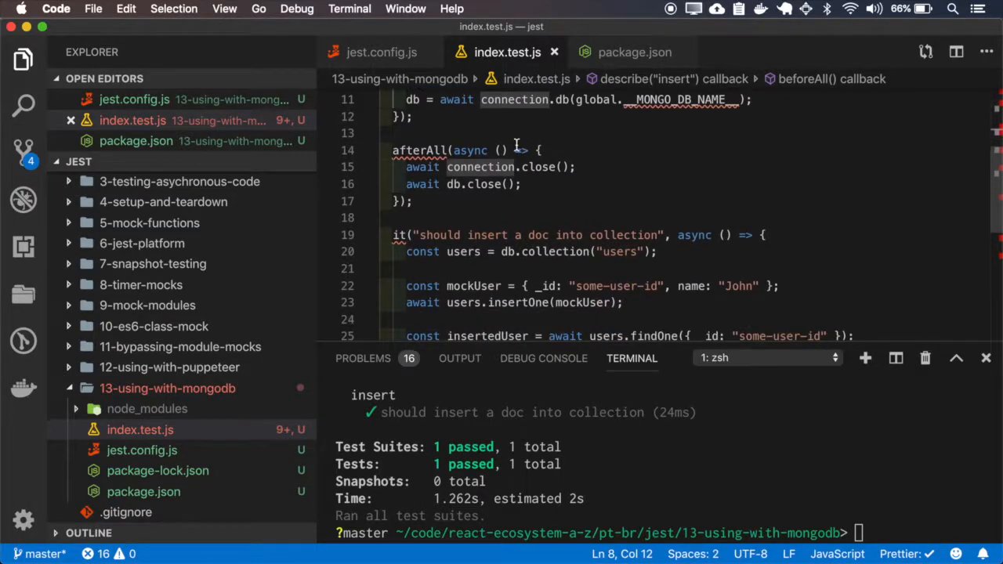
click(546, 167)
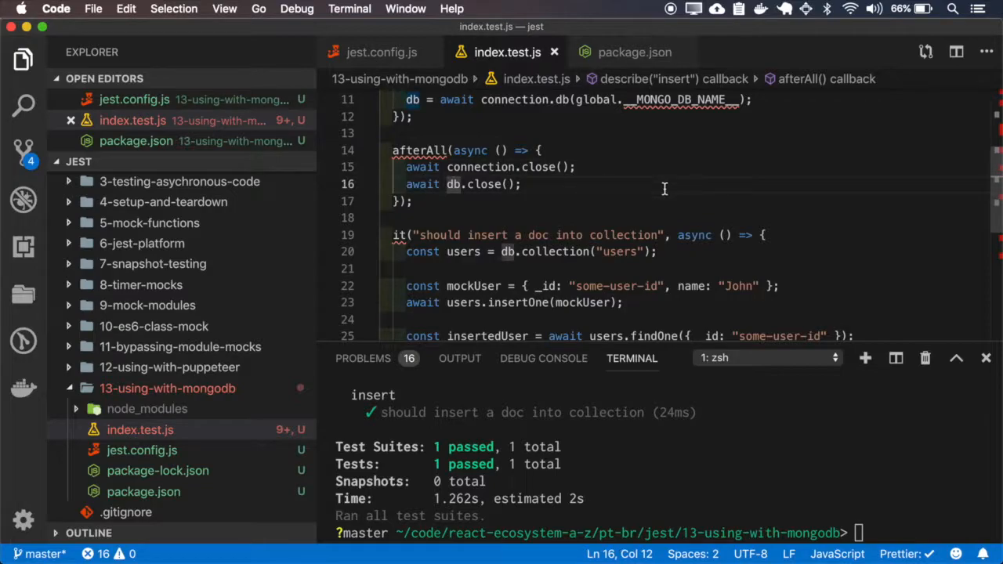
scroll(down, 3)
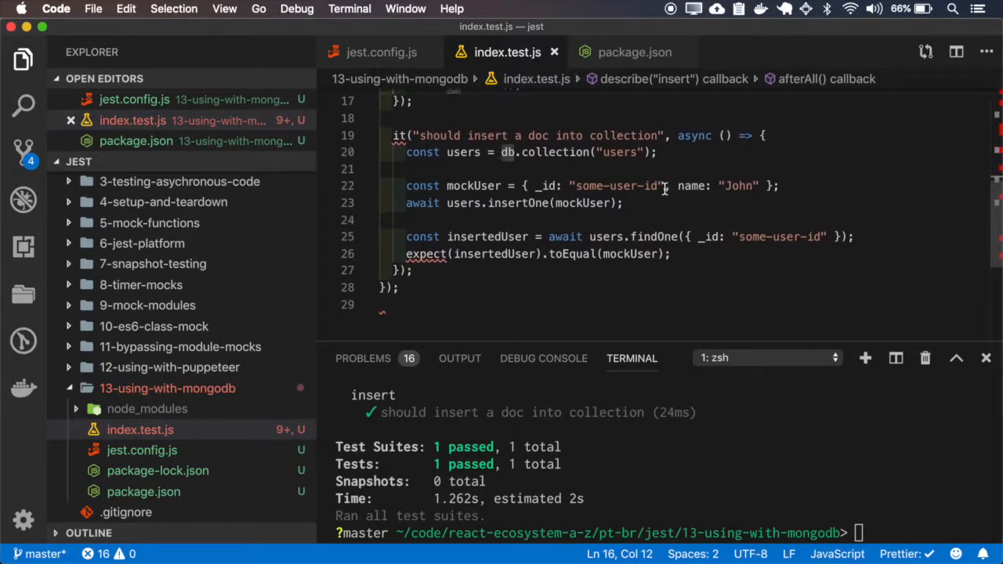
double_click(463, 152)
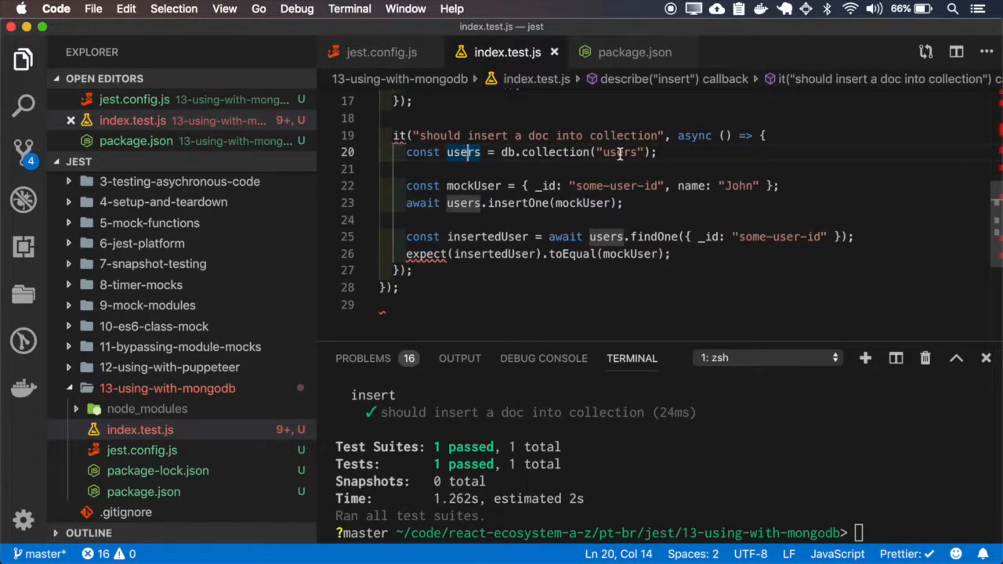